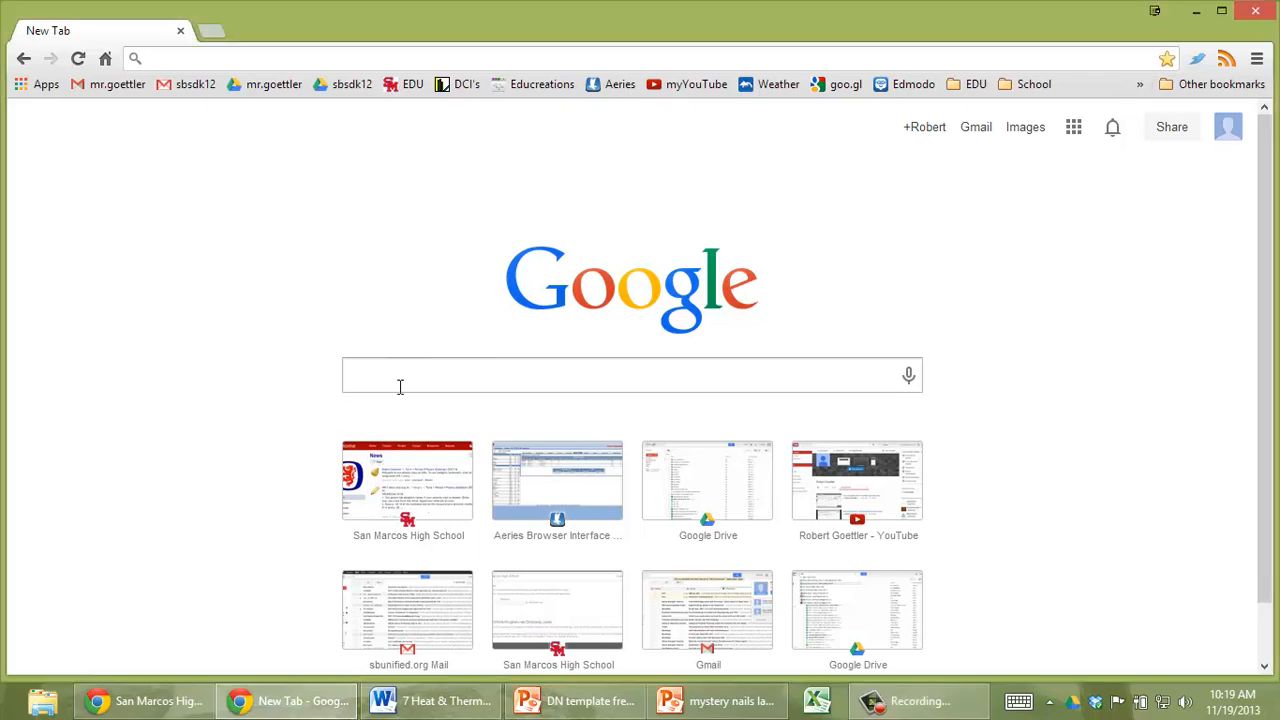
Search Google for 'phet gas' and open the 'Gas Properties - Gas, Pressure, Volume - PhET' result.
key(Return)
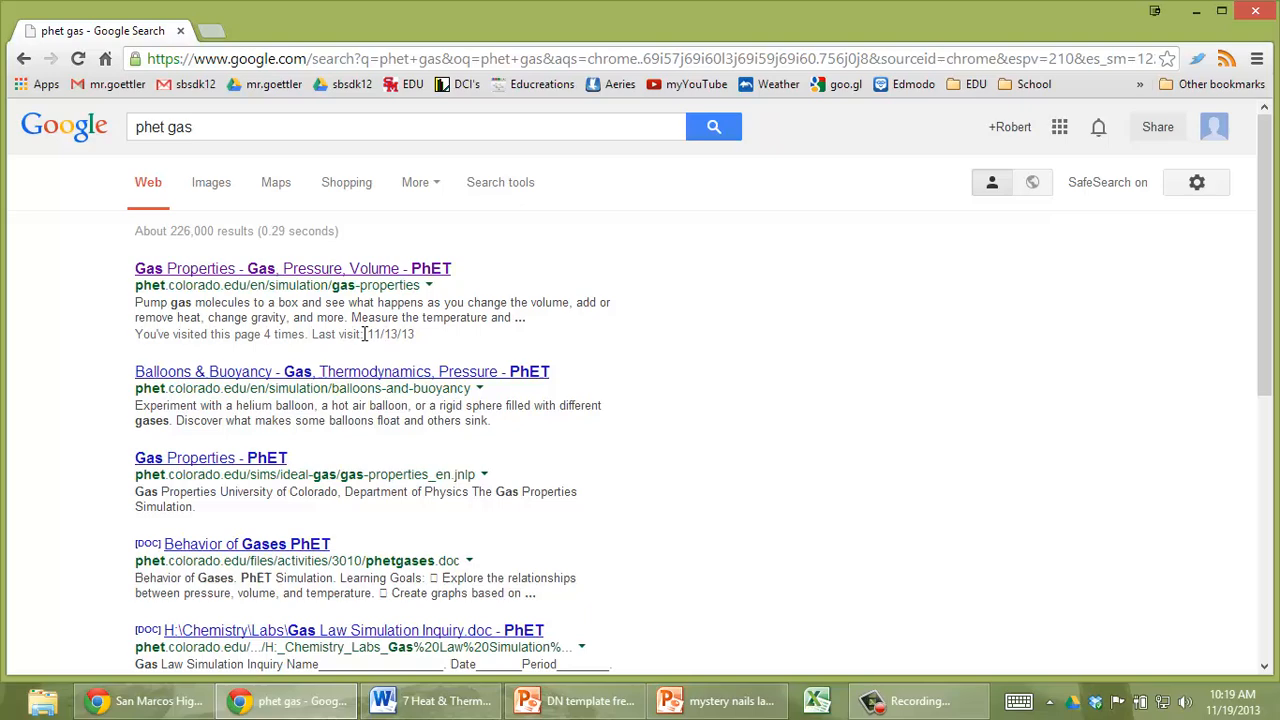
click(200, 268)
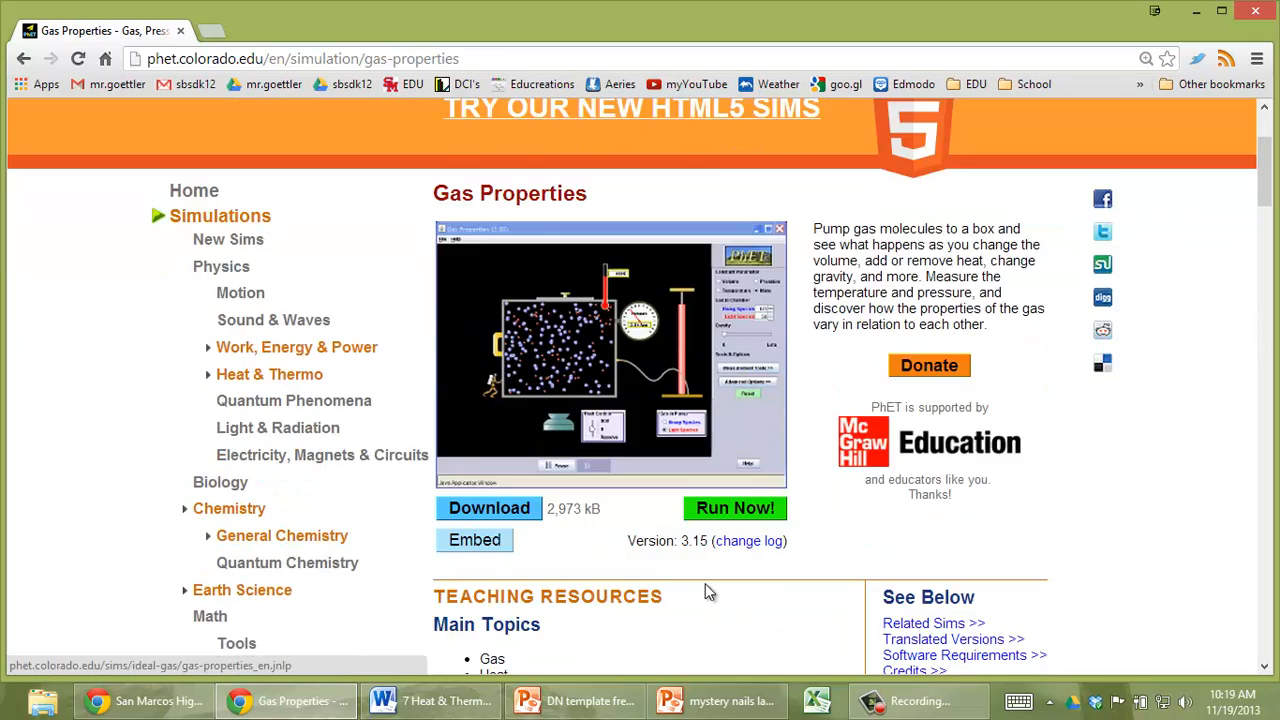
Run Now, keep the gas-properties_en.jnlp download, and launch the simulation.
click(735, 508)
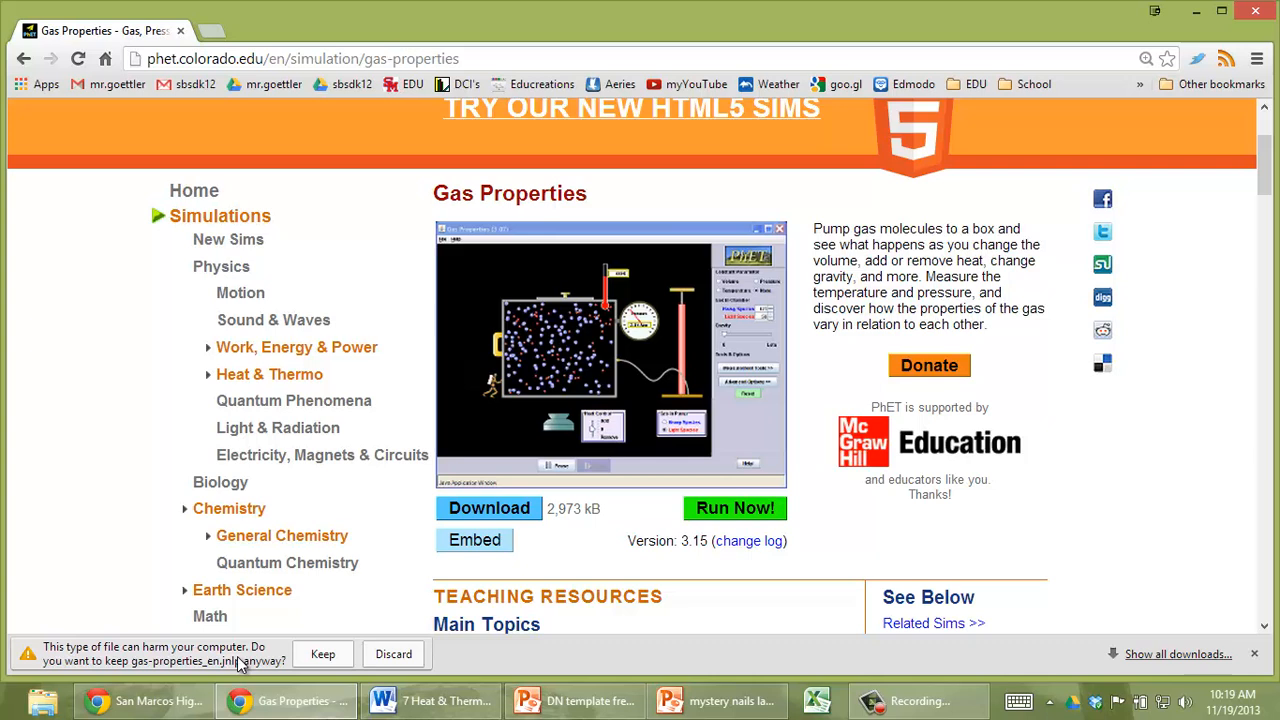
click(322, 653)
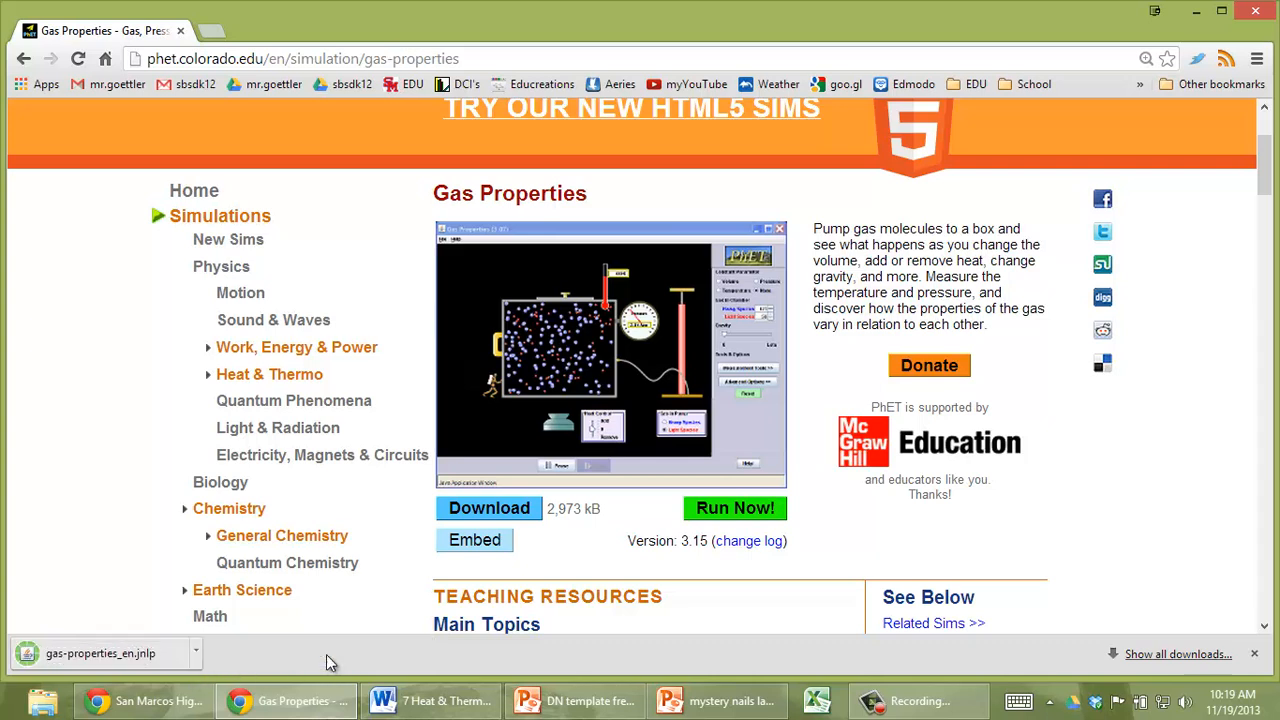
click(196, 653)
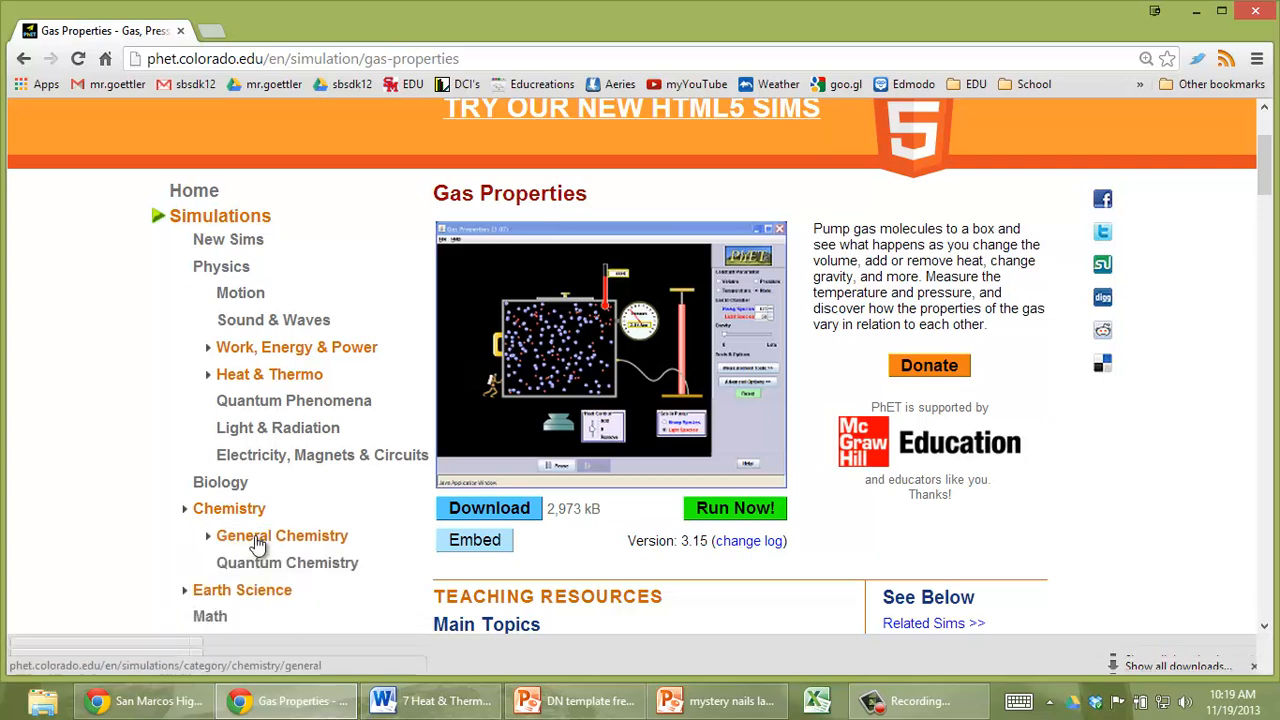
click(735, 508)
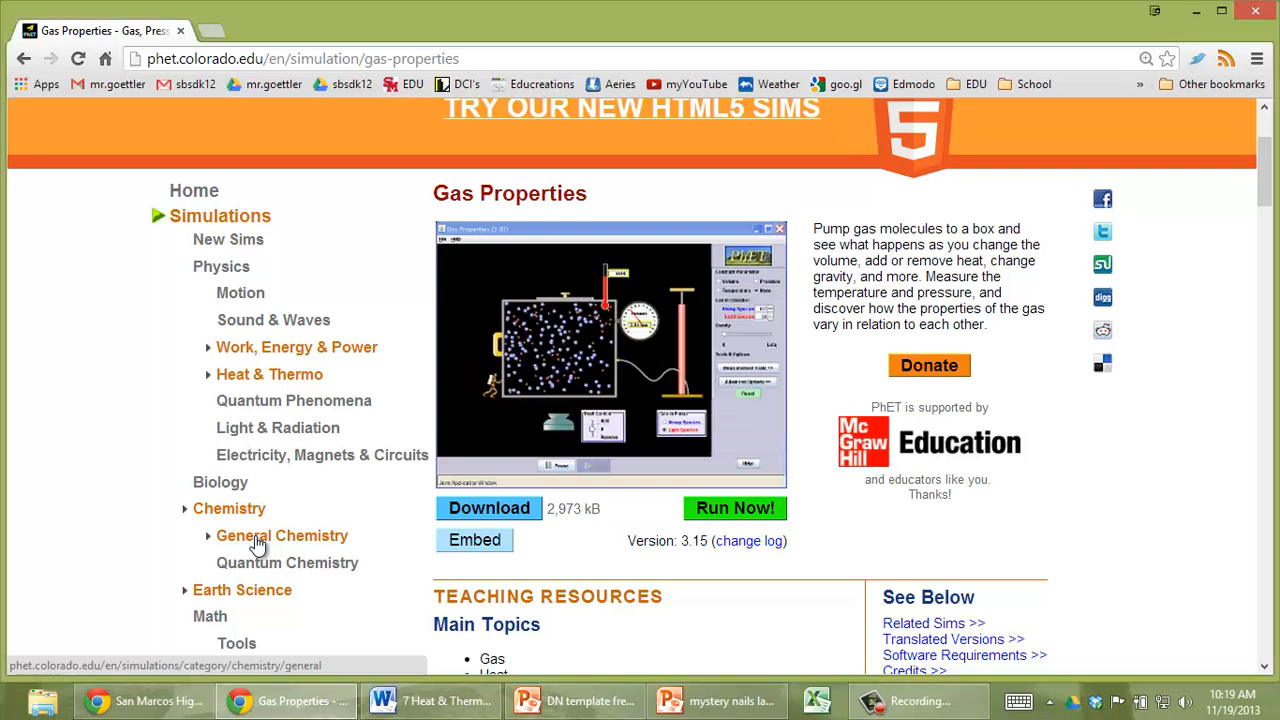
click(735, 508)
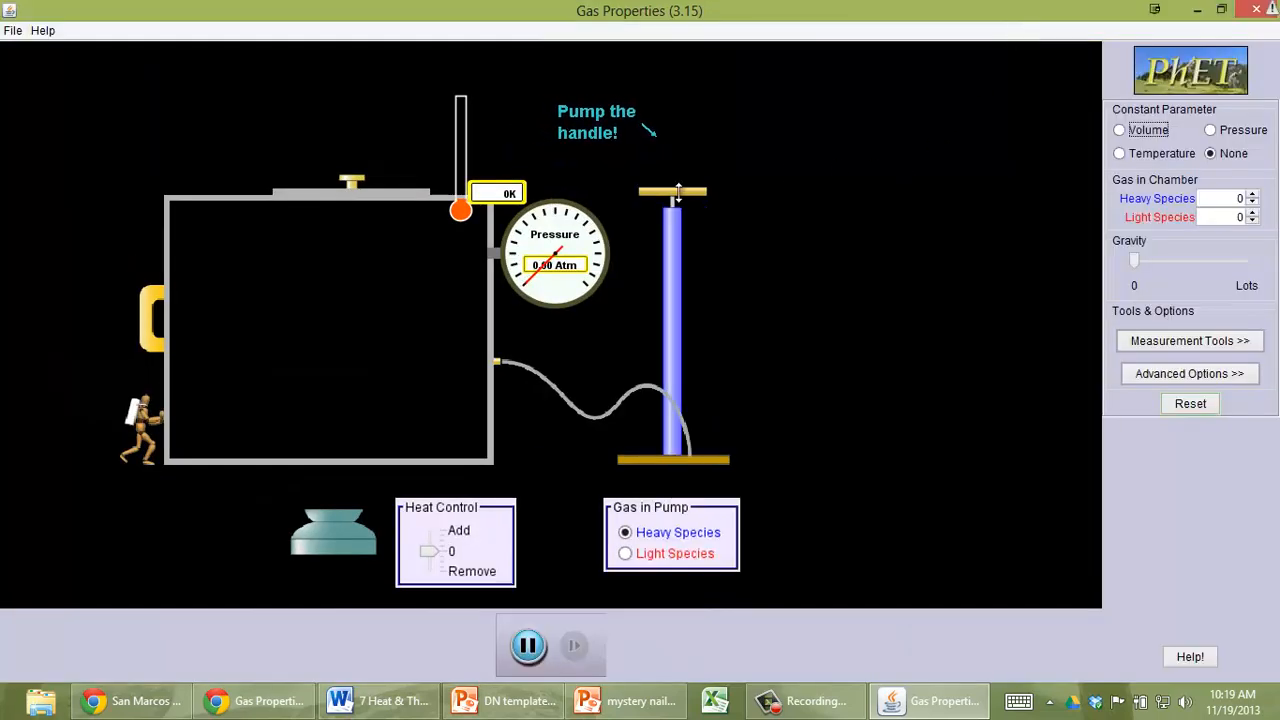
Pump heavy particles into the chamber, then switch to Light Species and pump more.
drag(672, 190, 672, 300)
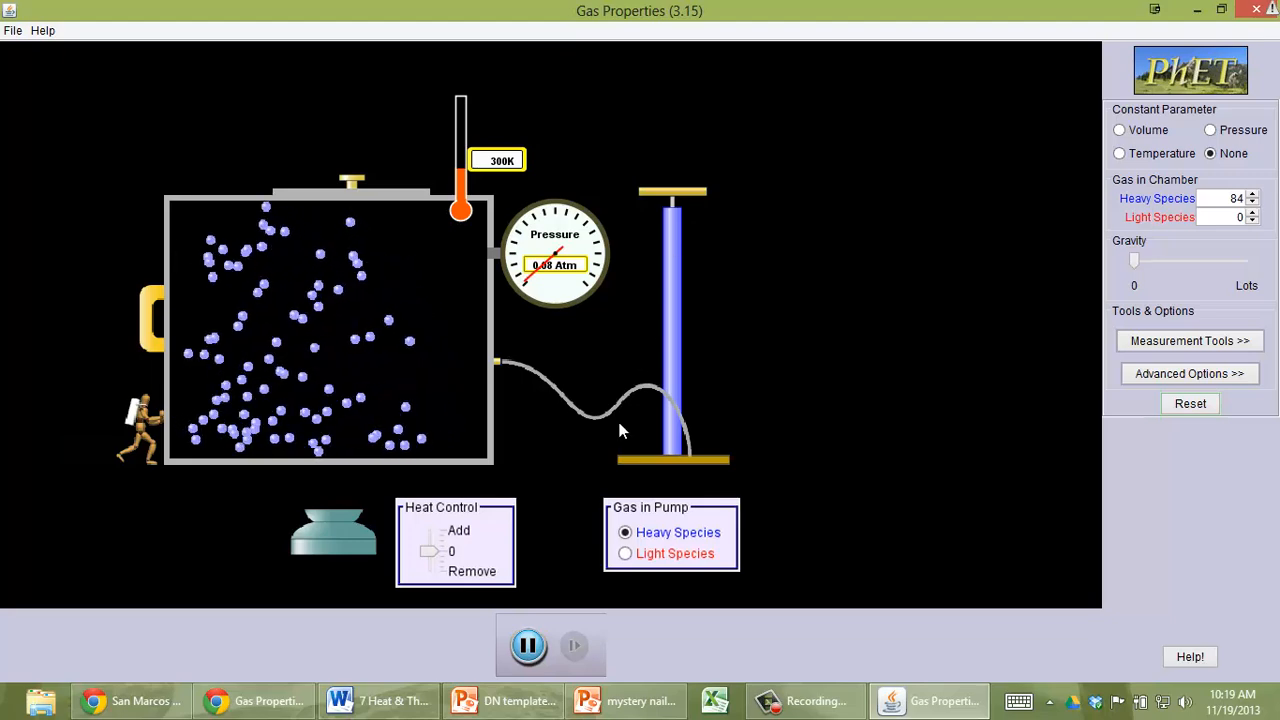
click(625, 553)
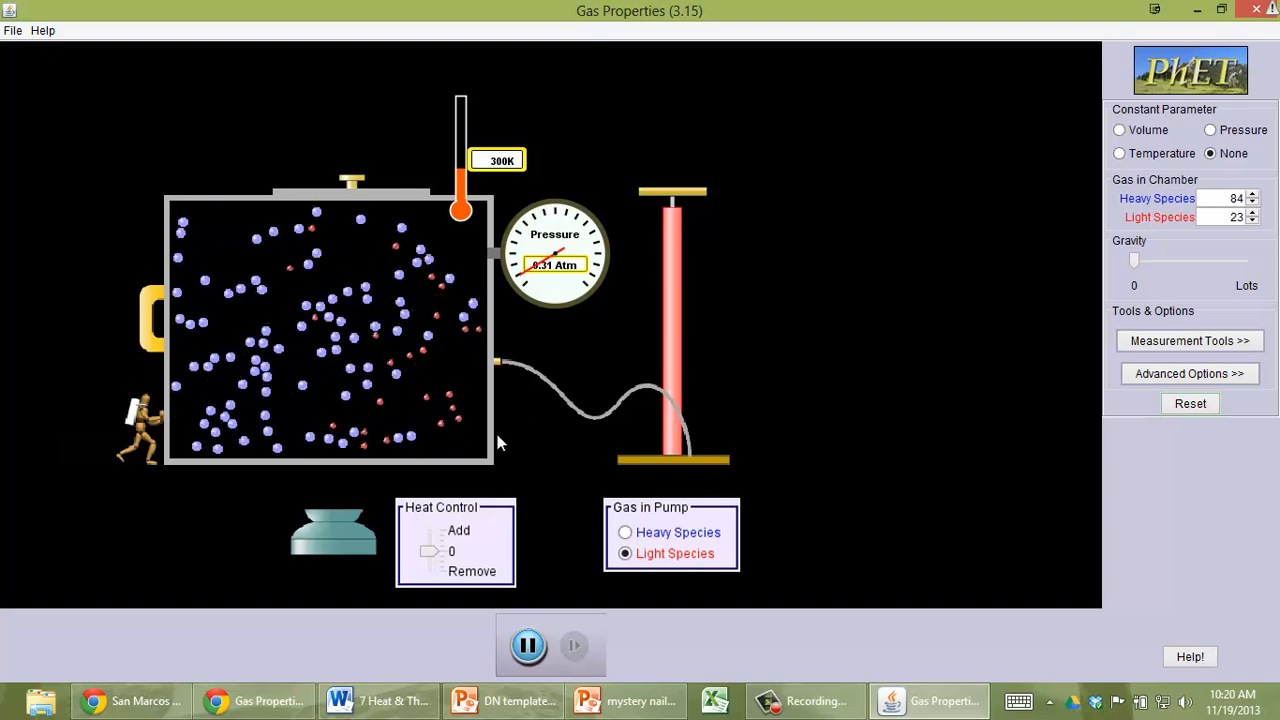
click(430, 535)
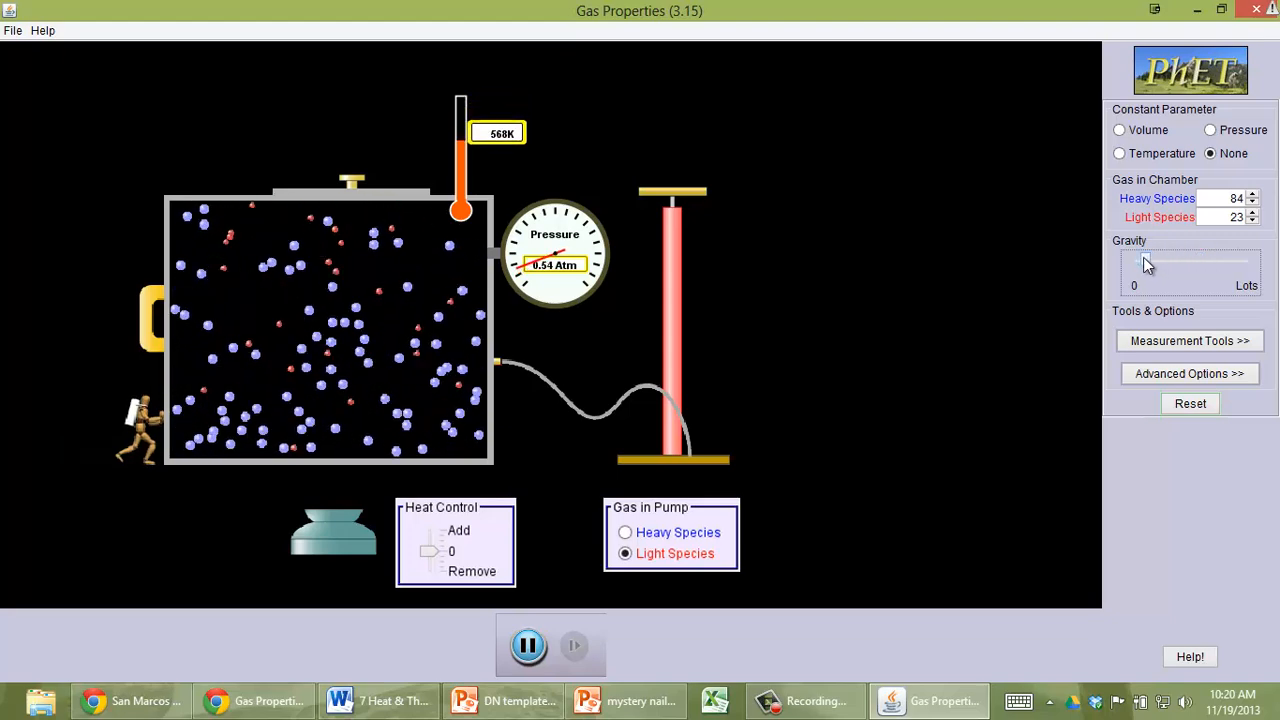
Under Advanced Options, uncheck new-particle temperature, enable molecule collisions, and hold Volume constant.
click(1189, 373)
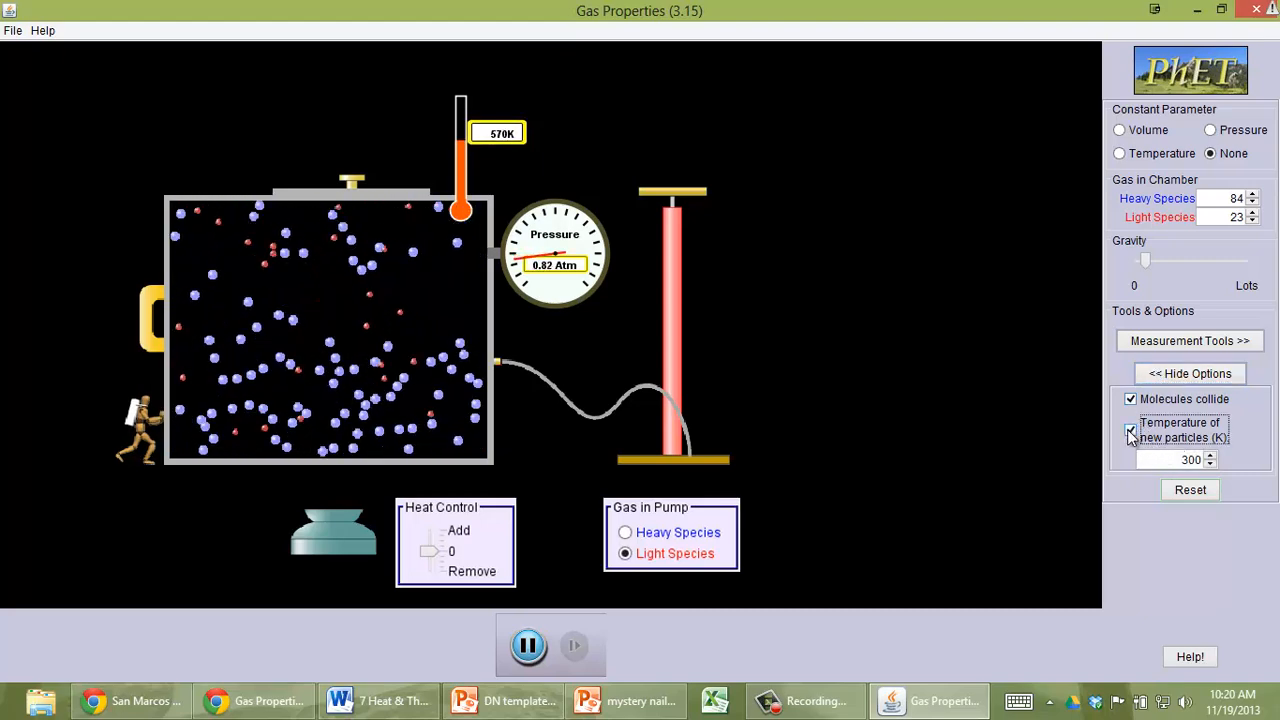
click(1131, 430)
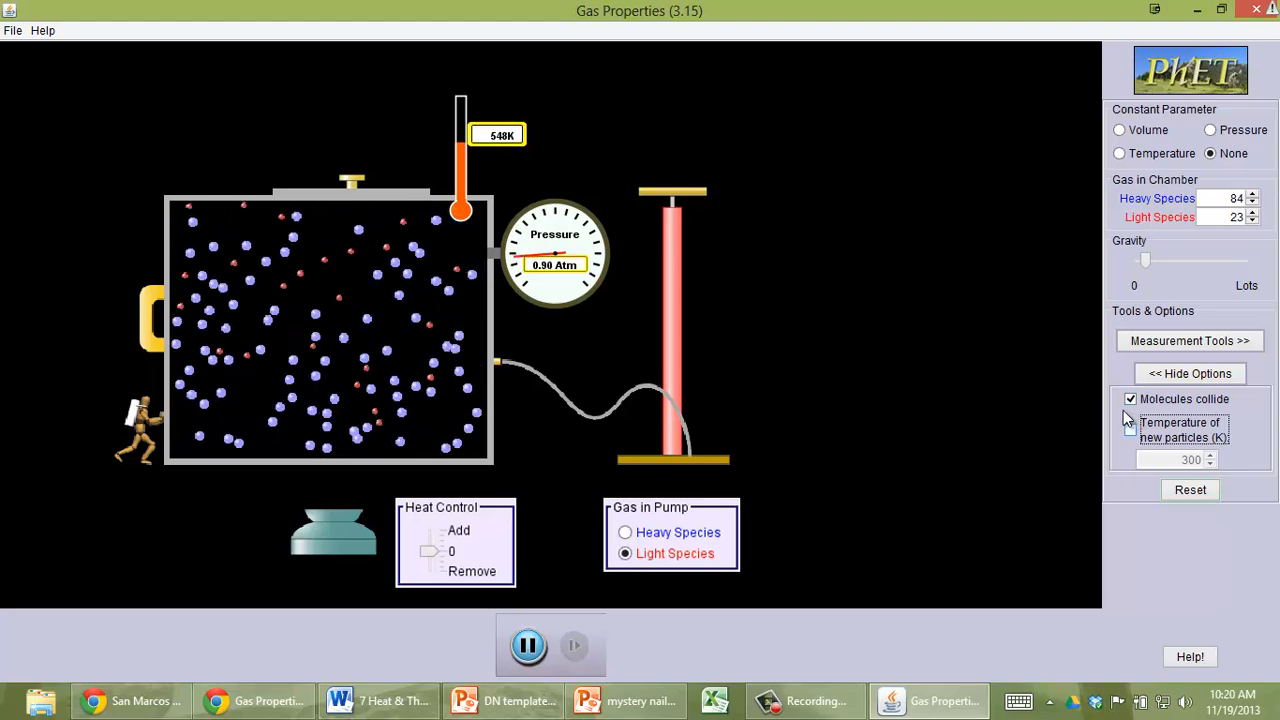
click(1130, 399)
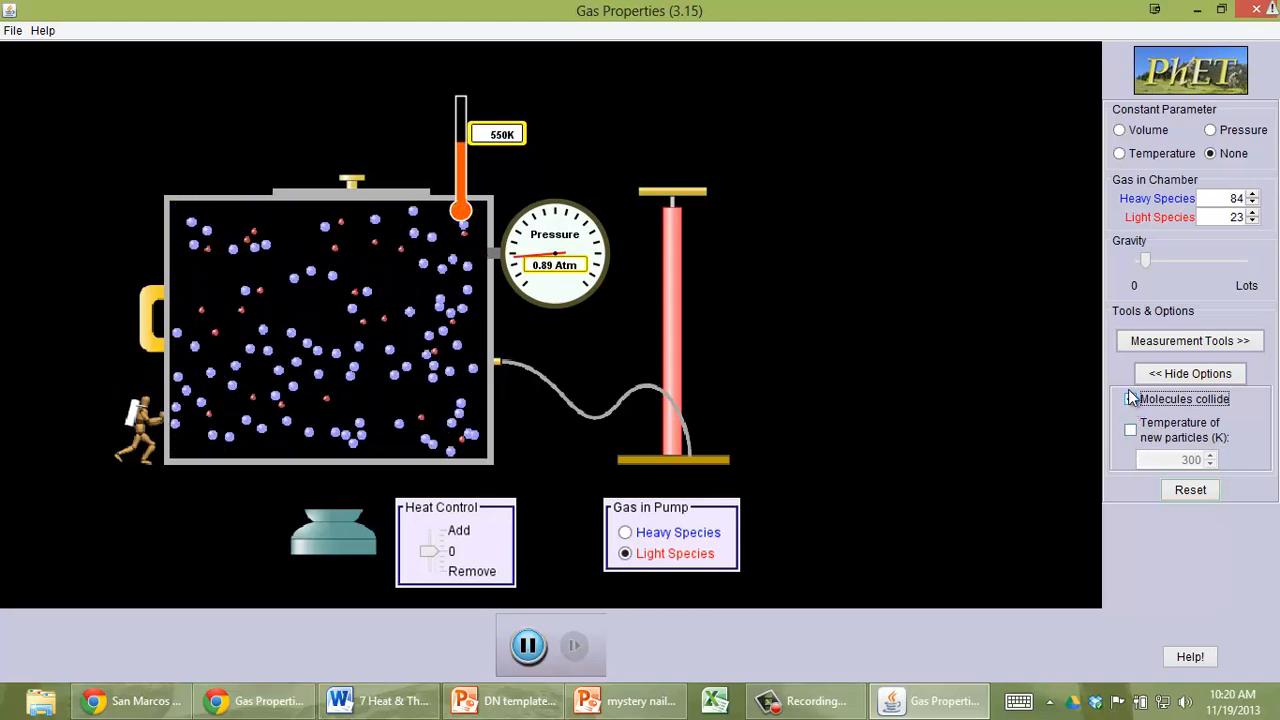
click(1130, 398)
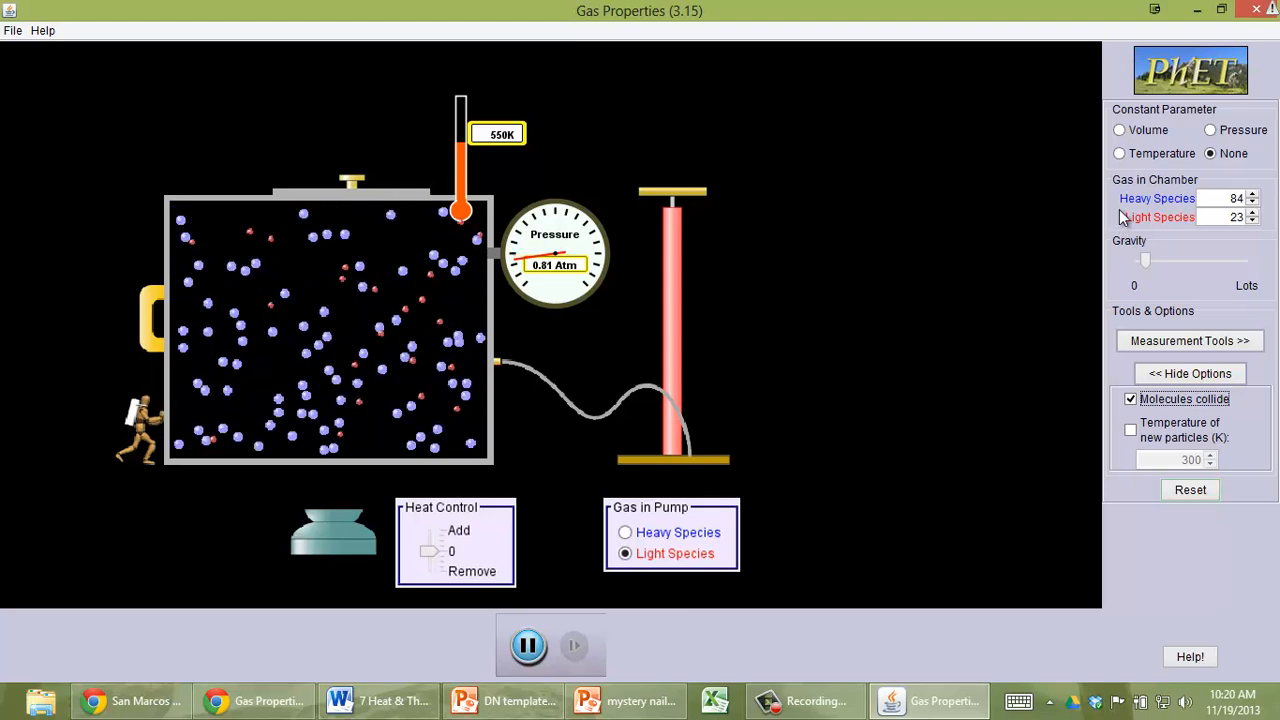
click(1119, 130)
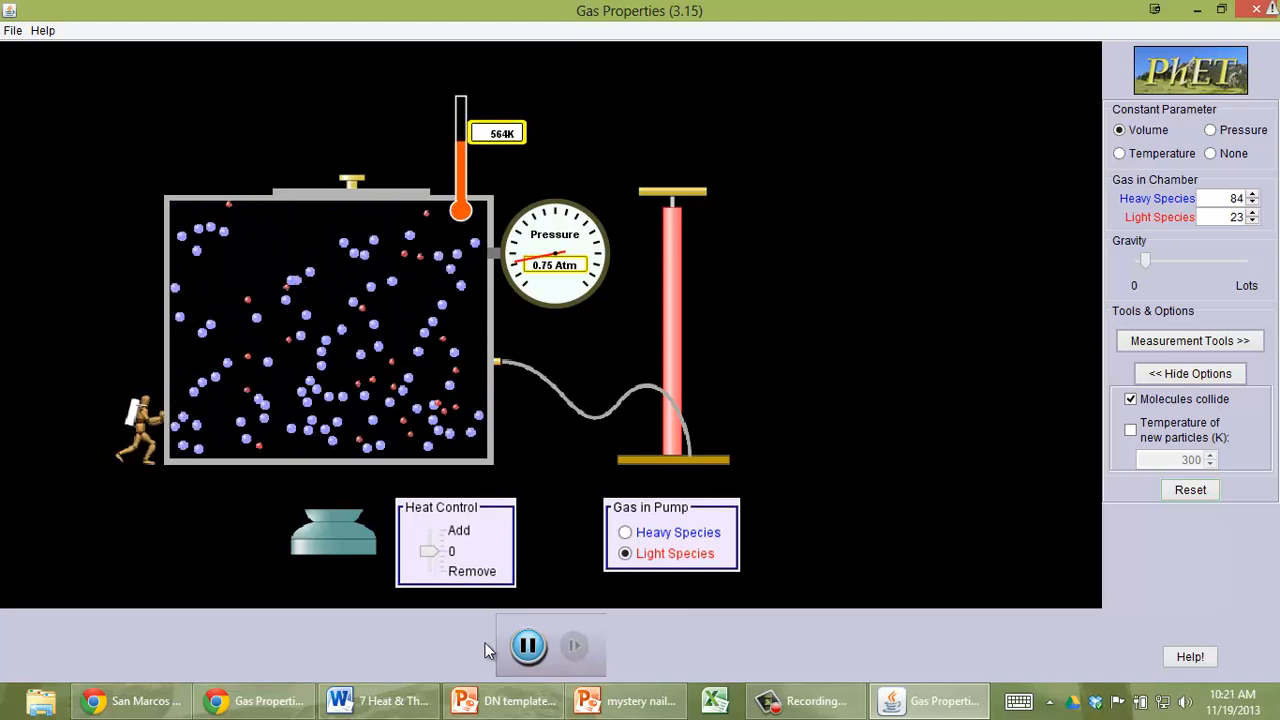
Pause, zero both species, and pump 31 light particles into the empty chamber.
click(528, 645)
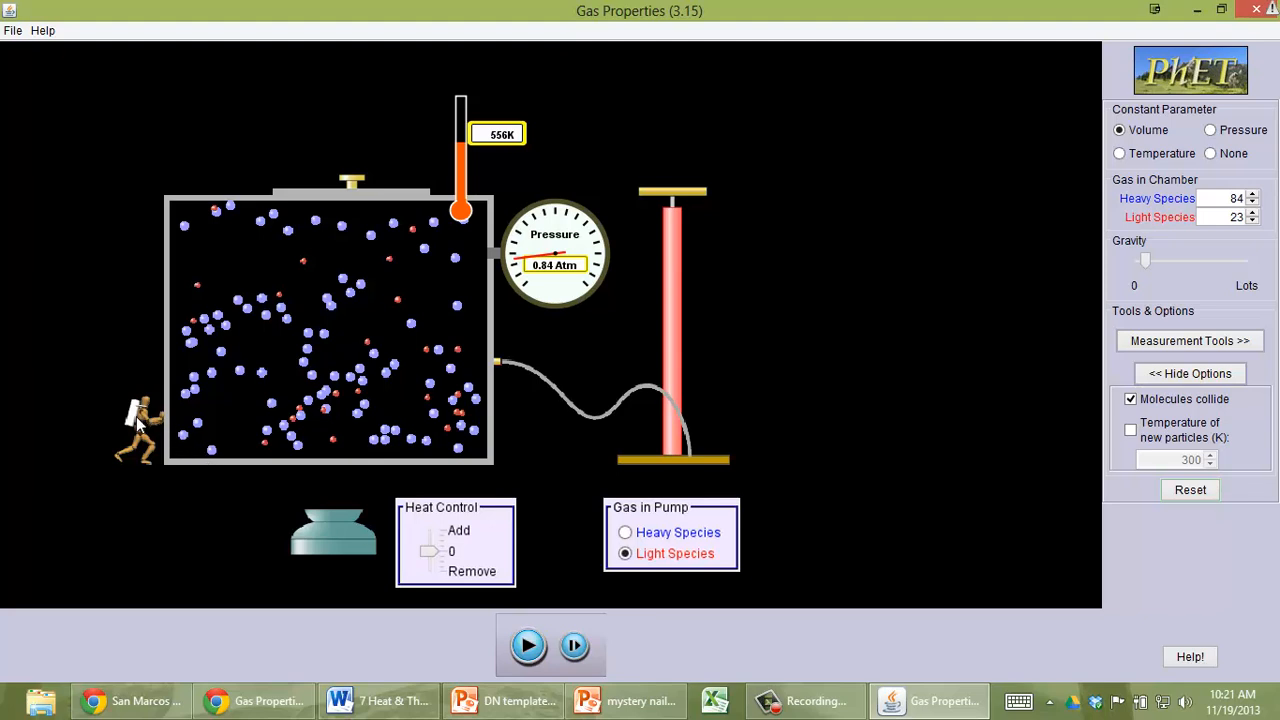
mouse_move(882, 556)
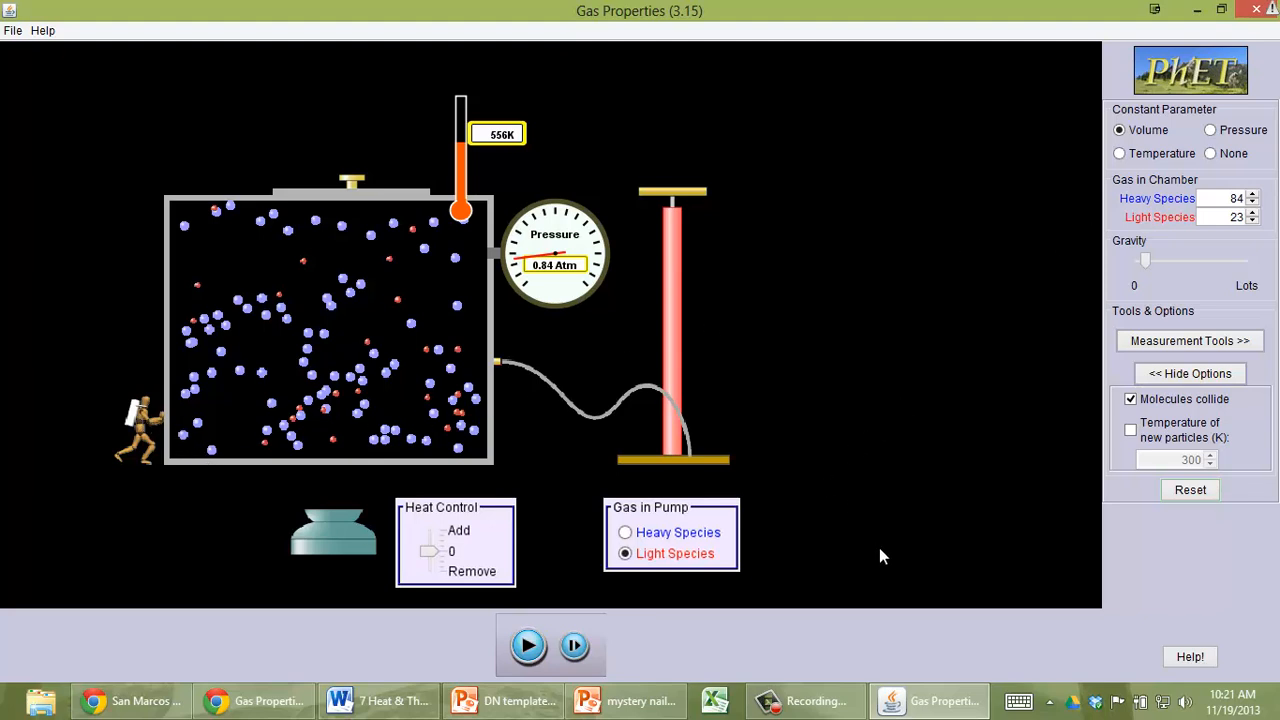
click(1190, 489)
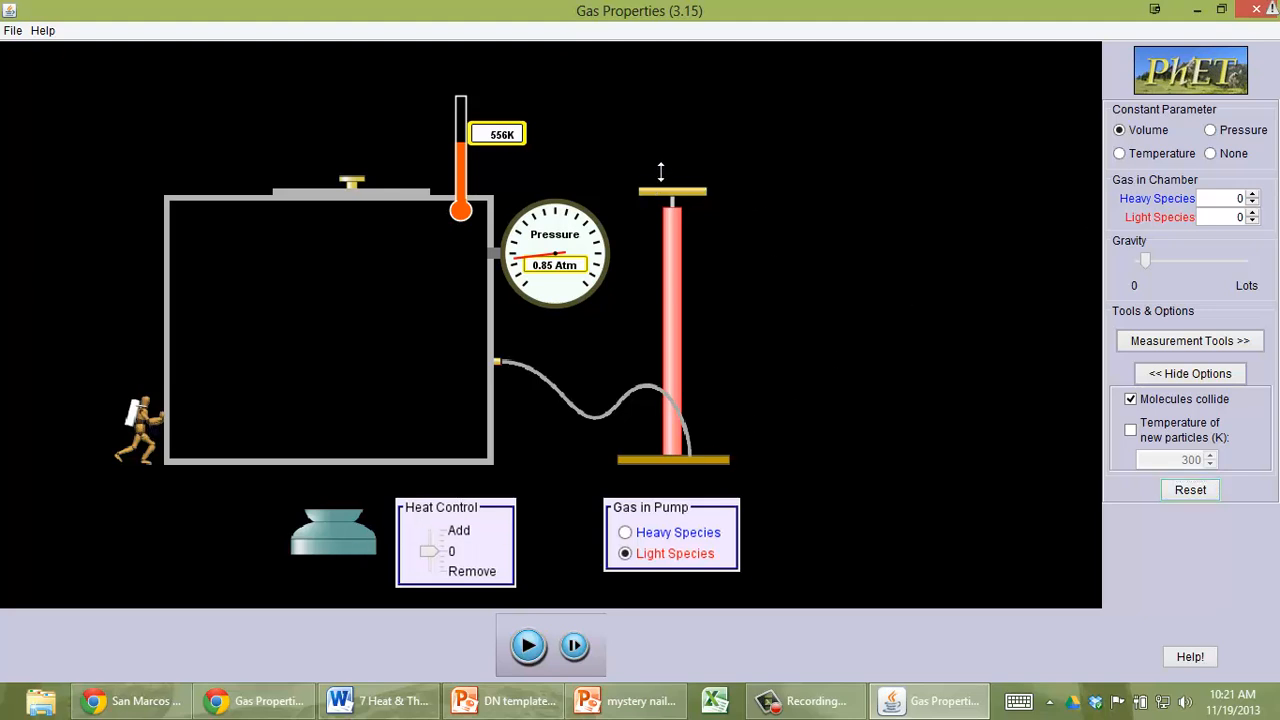
click(528, 645)
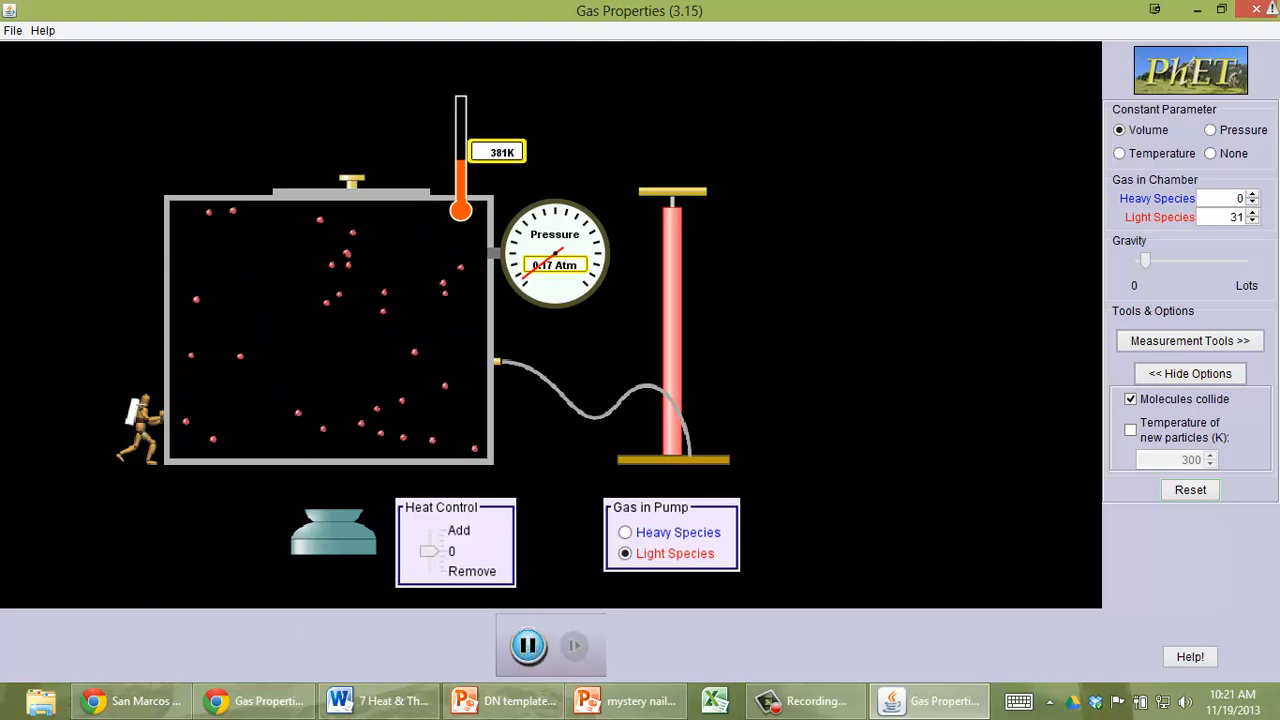
Hide options, set Constant Parameter to None, and drag the wall handle right to compress.
click(1190, 373)
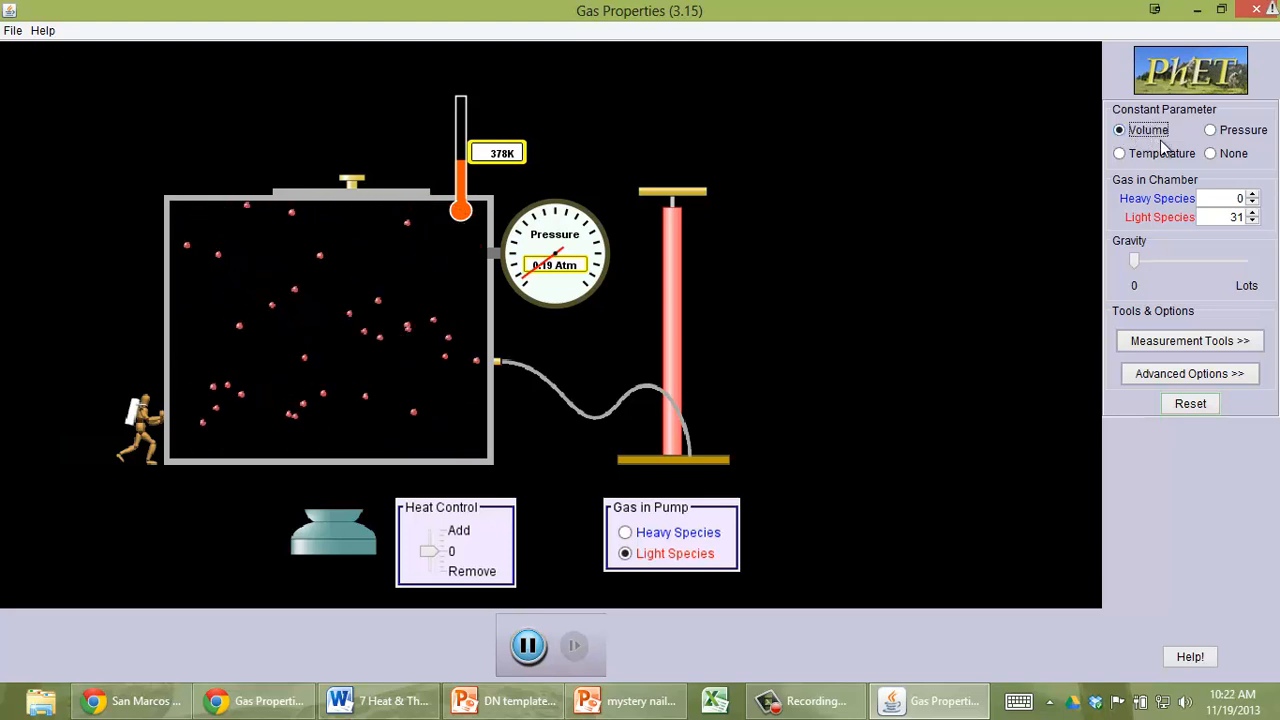
click(1210, 153)
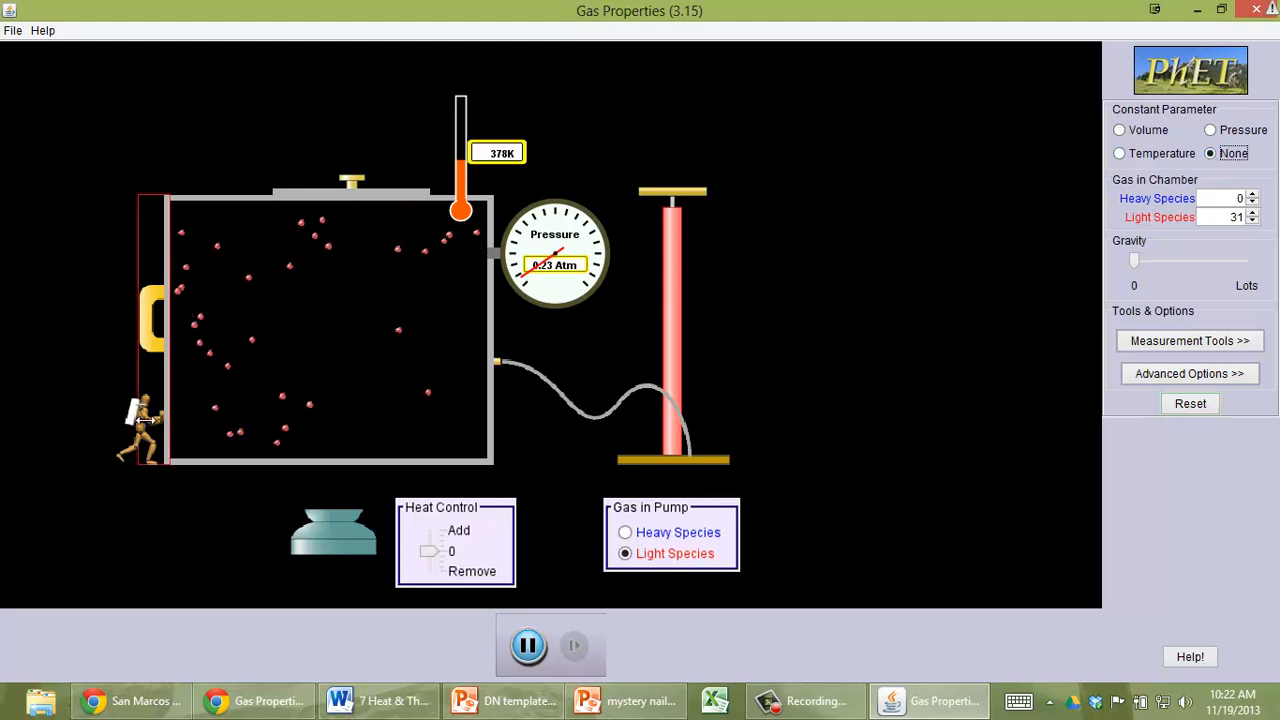
drag(150, 315, 285, 315)
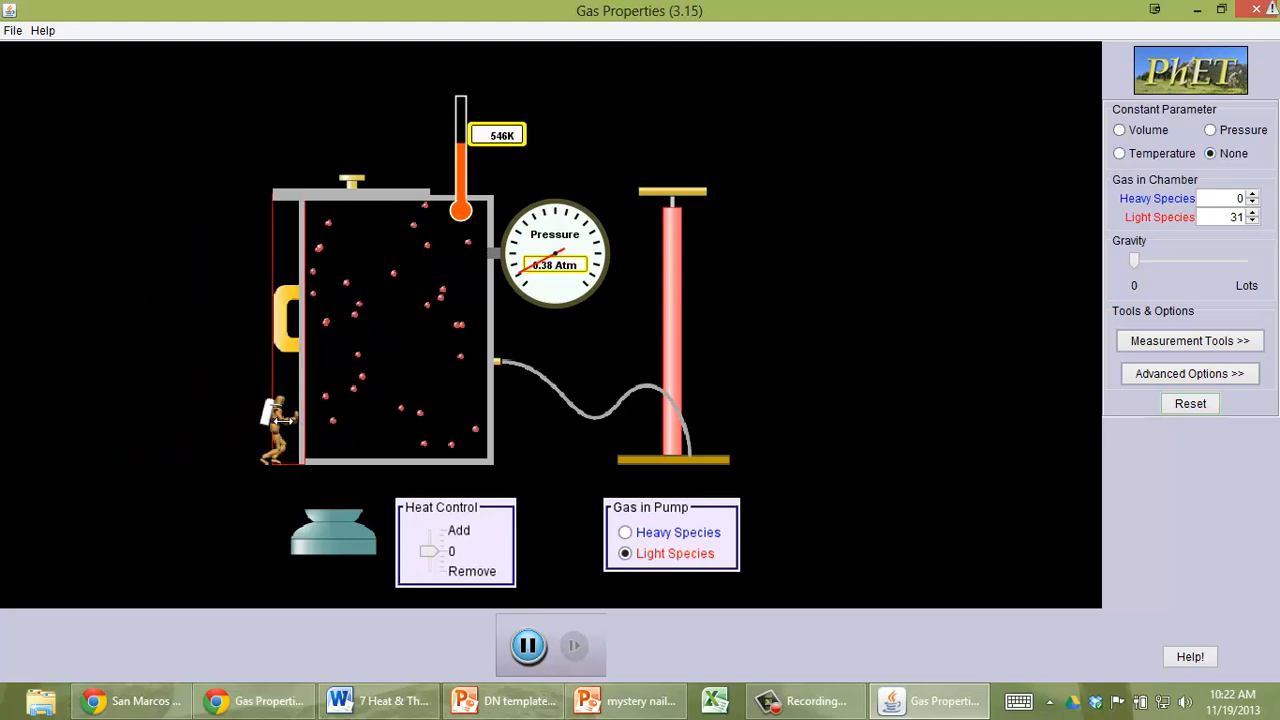